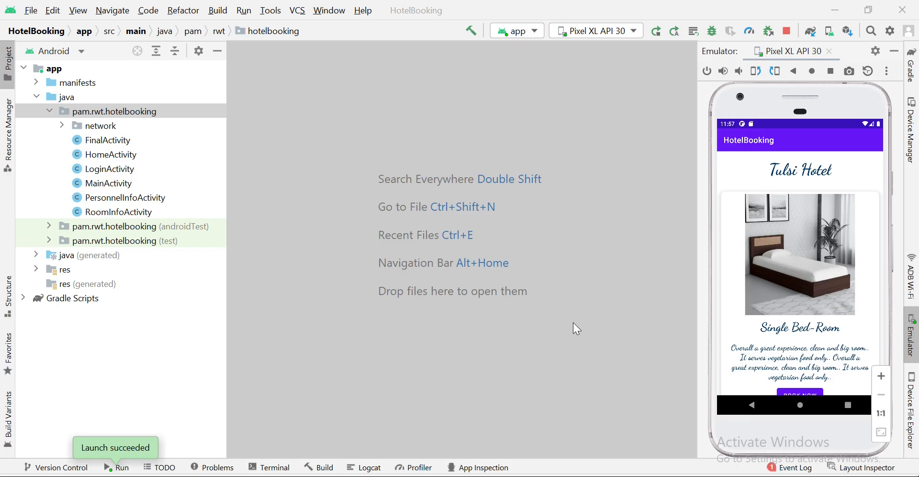
mouse_move(552, 302)
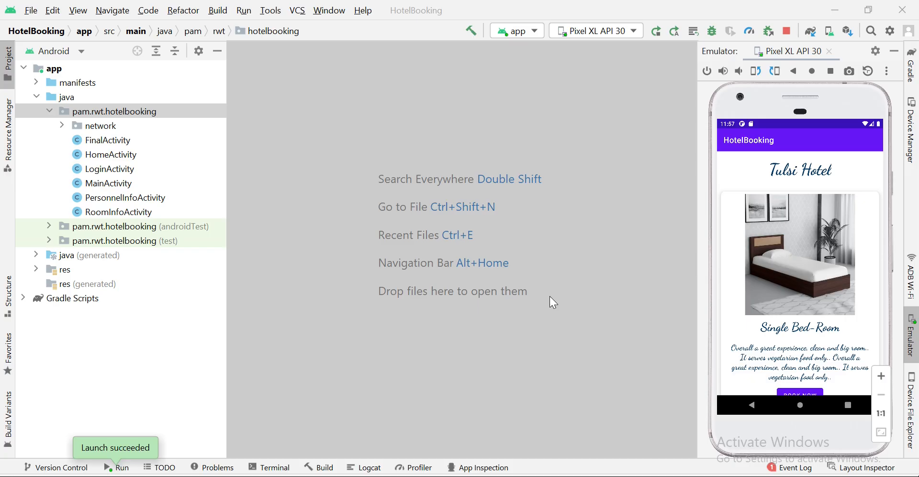
mouse_move(753, 222)
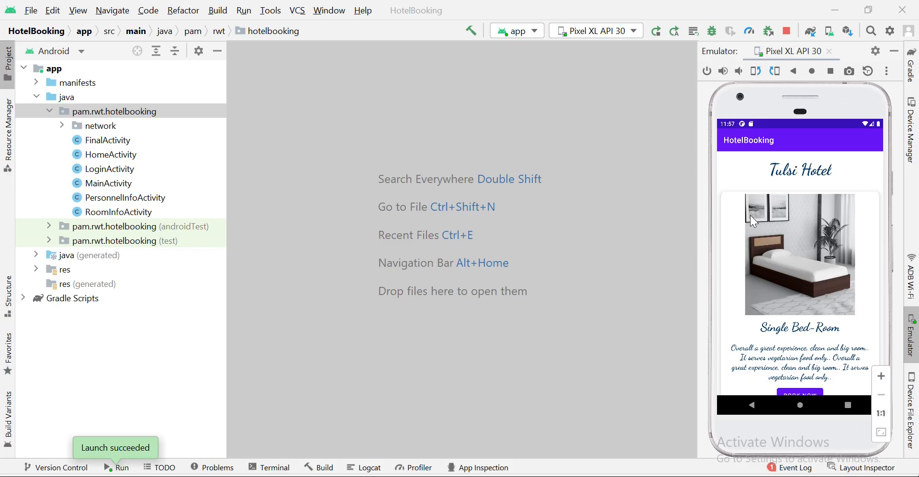
mouse_move(733, 268)
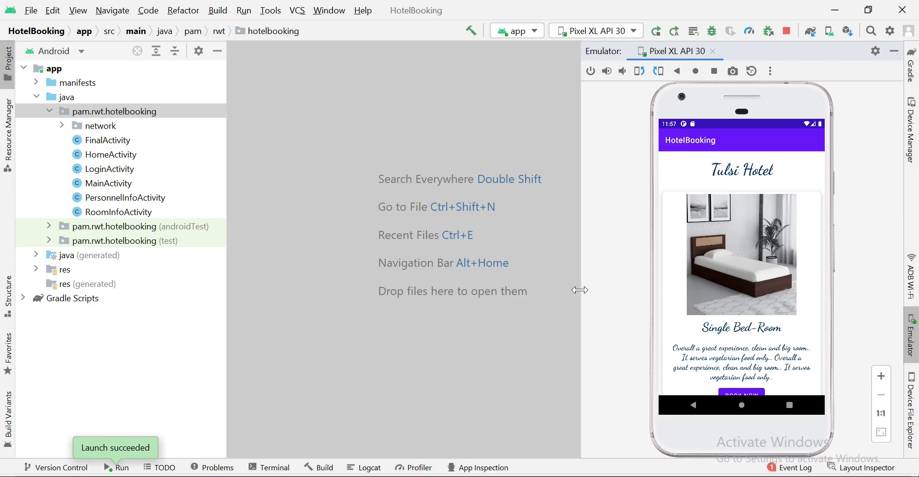
mouse_move(761, 201)
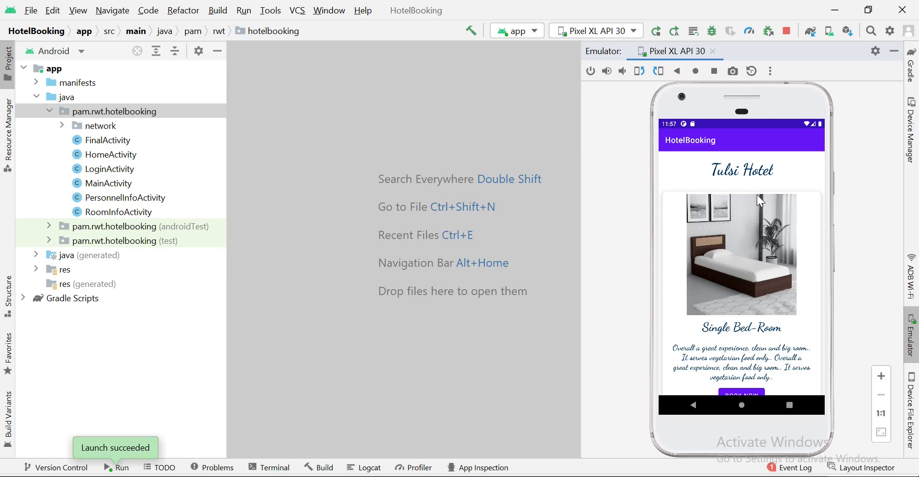
mouse_move(791, 167)
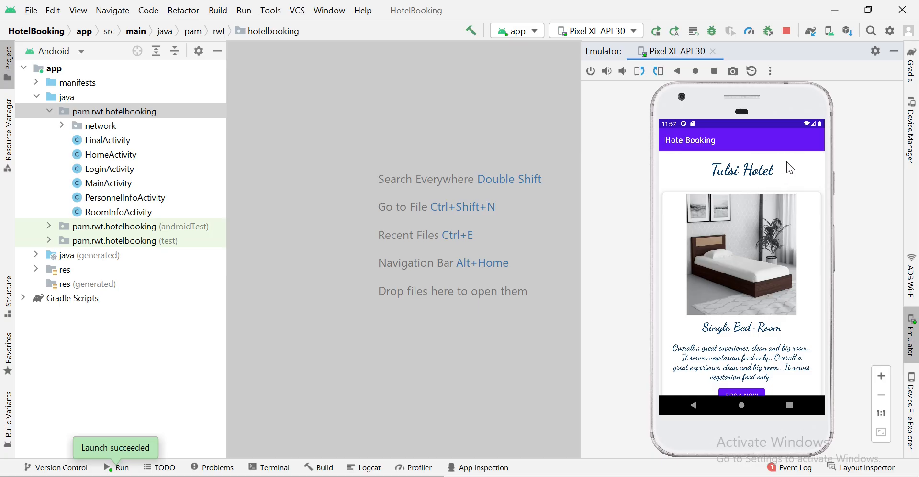
mouse_move(758, 209)
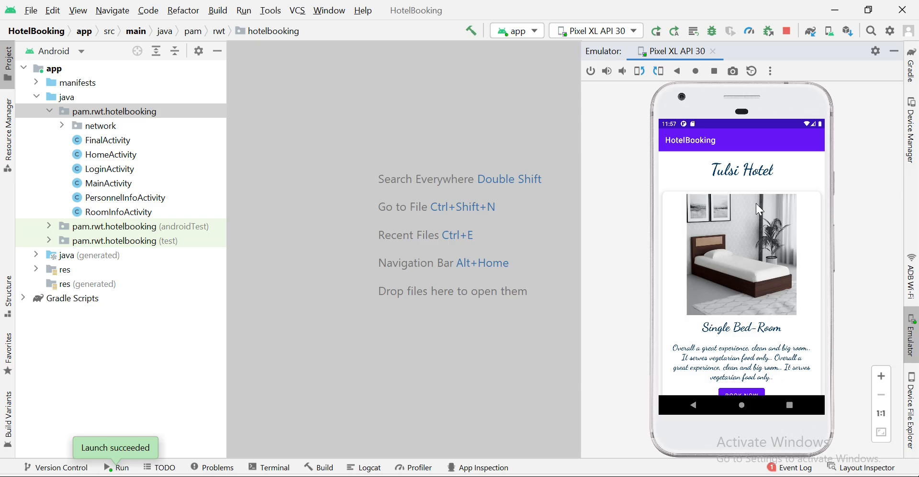
scroll(down, 3)
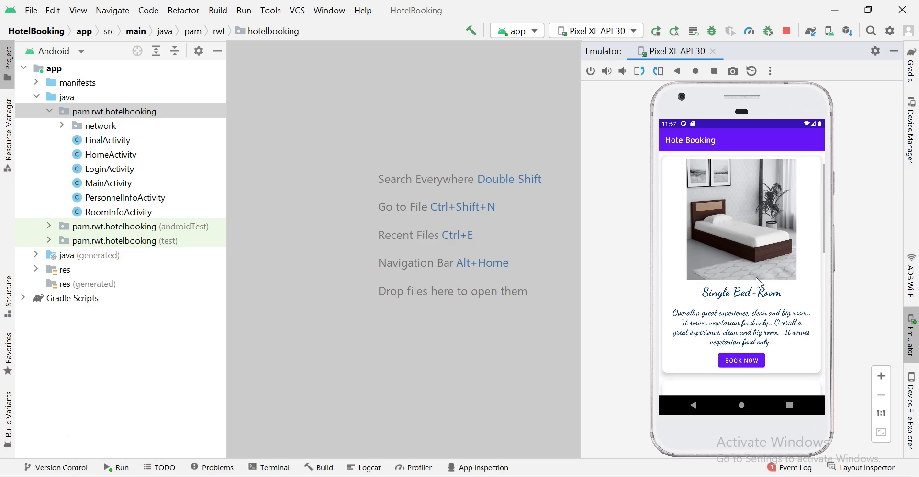
scroll(down, 3)
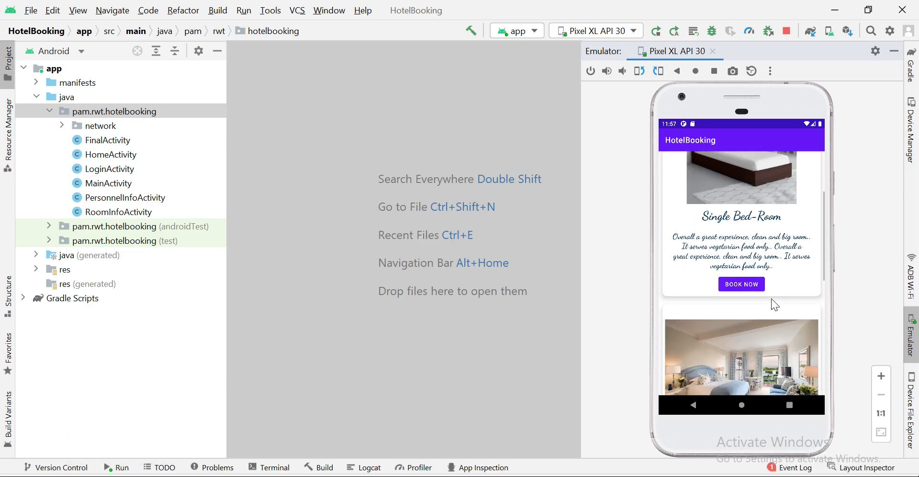
scroll(down, 3)
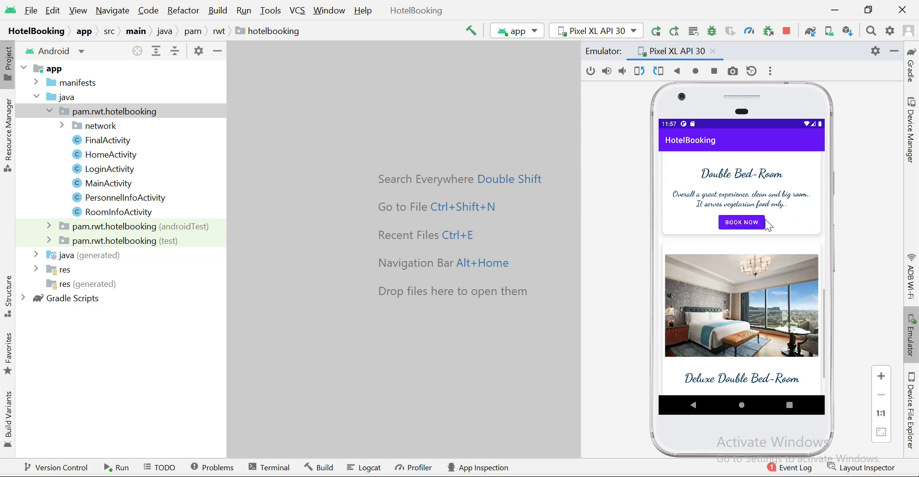
scroll(down, 3)
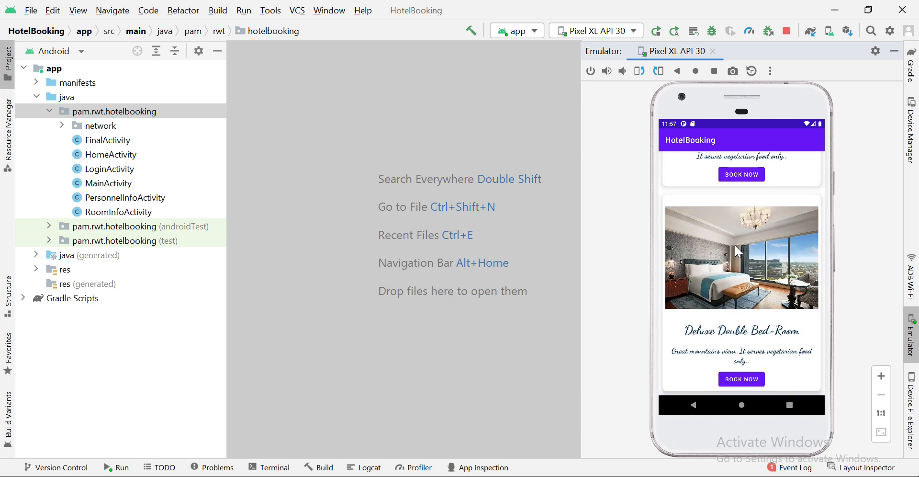
scroll(down, 3)
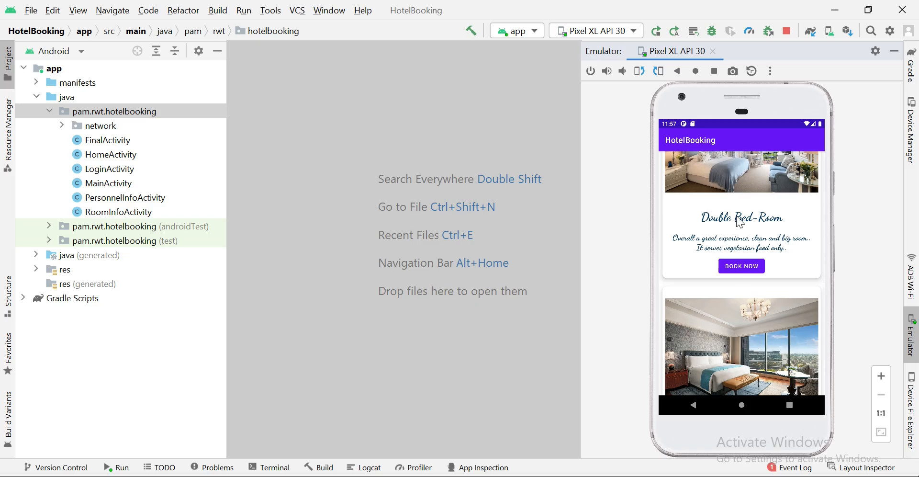
scroll(down, 3)
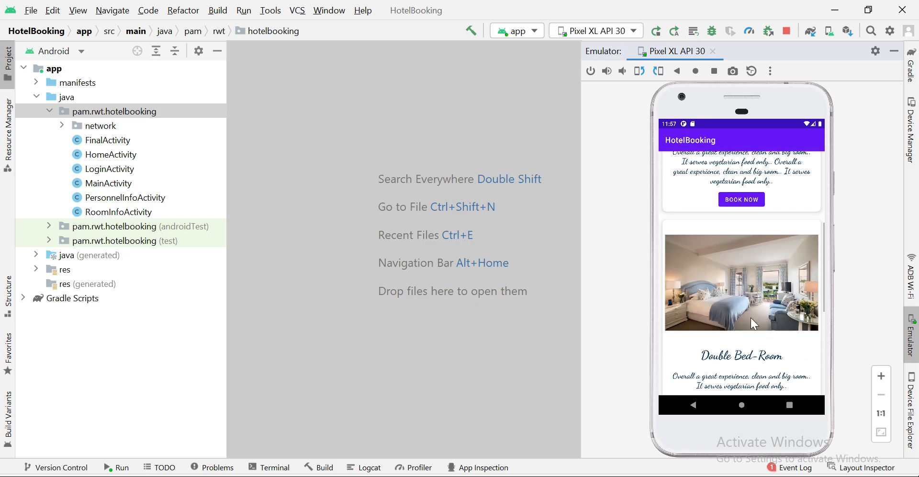
scroll(up, 3)
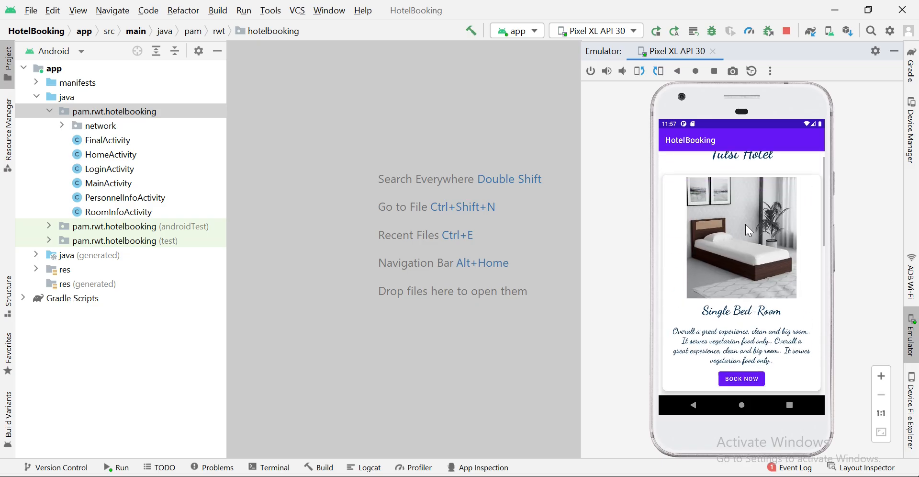
scroll(down, 3)
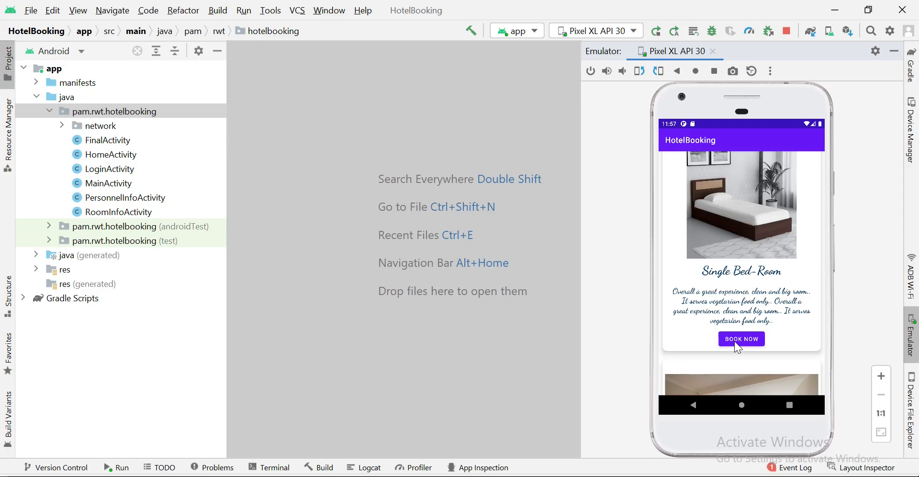
Step: Book the Single Bed-Room and enter the name Pammy and an email address
click(741, 339)
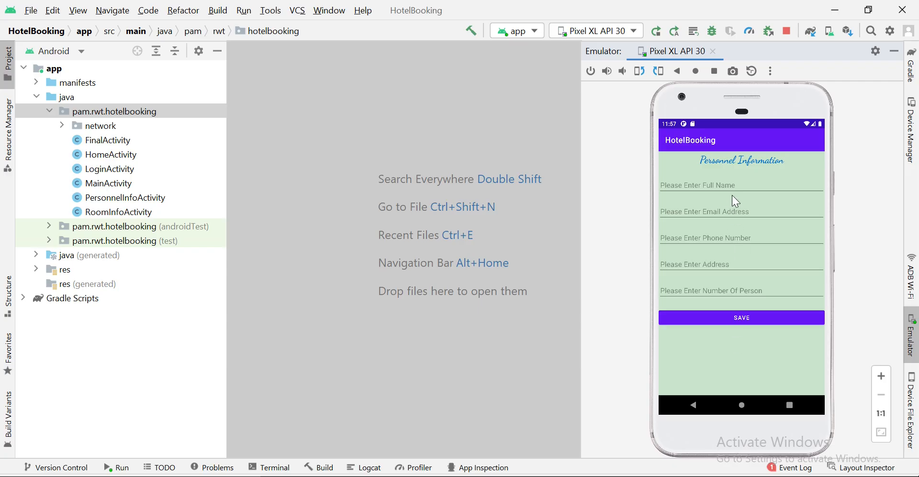
mouse_move(718, 190)
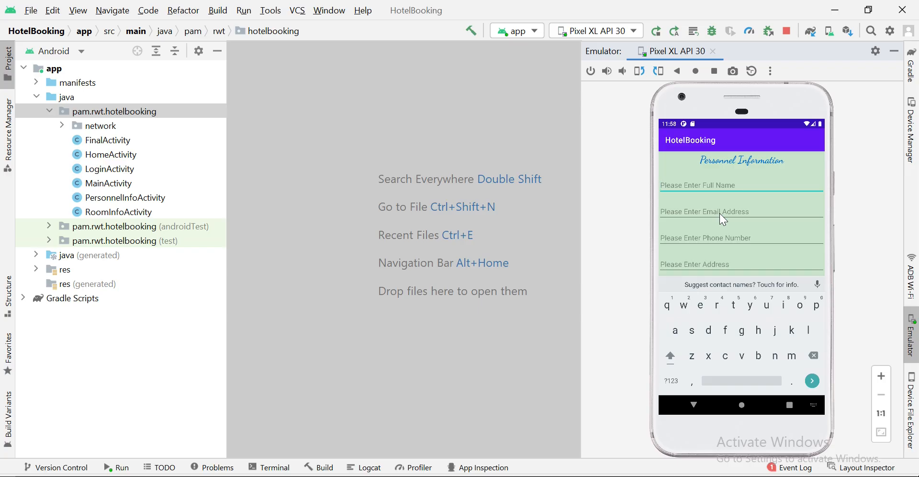
text(Pammy)
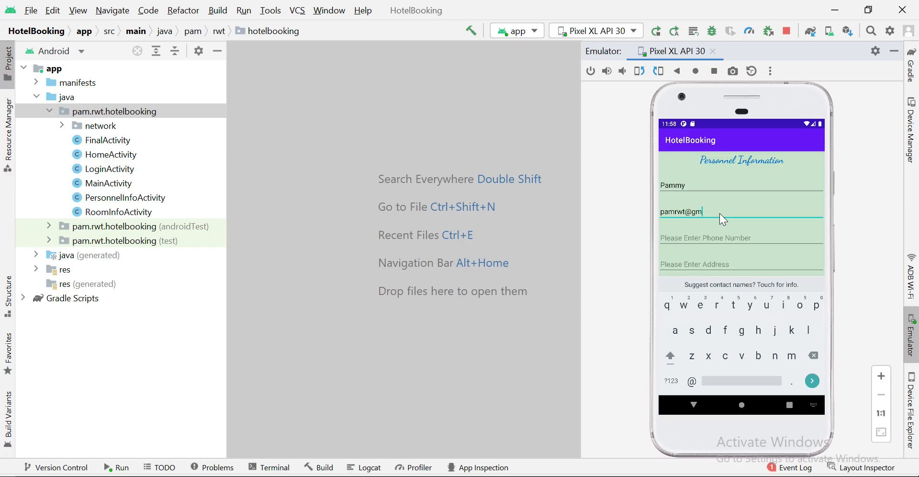
text(ail.com)
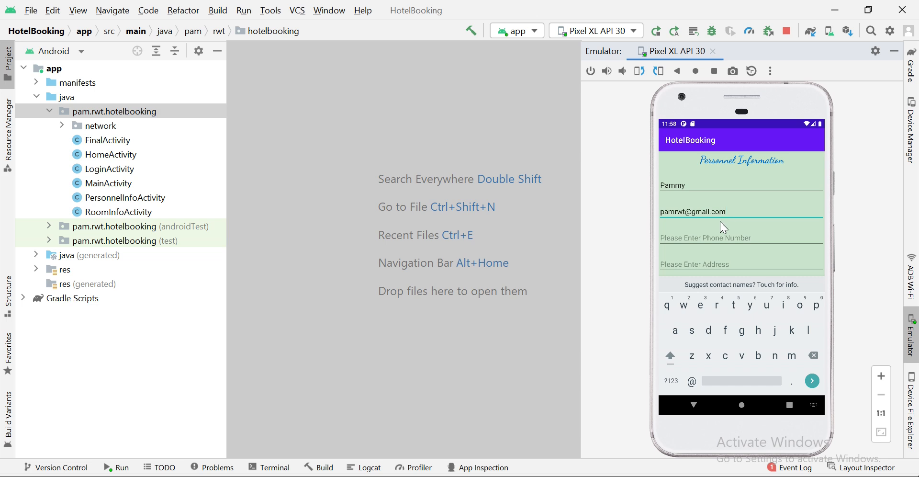
click(741, 231)
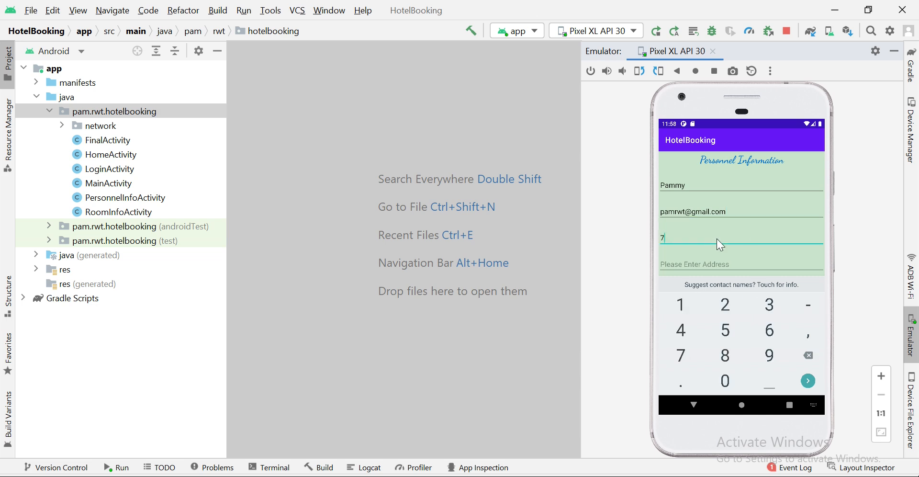
text(85678678)
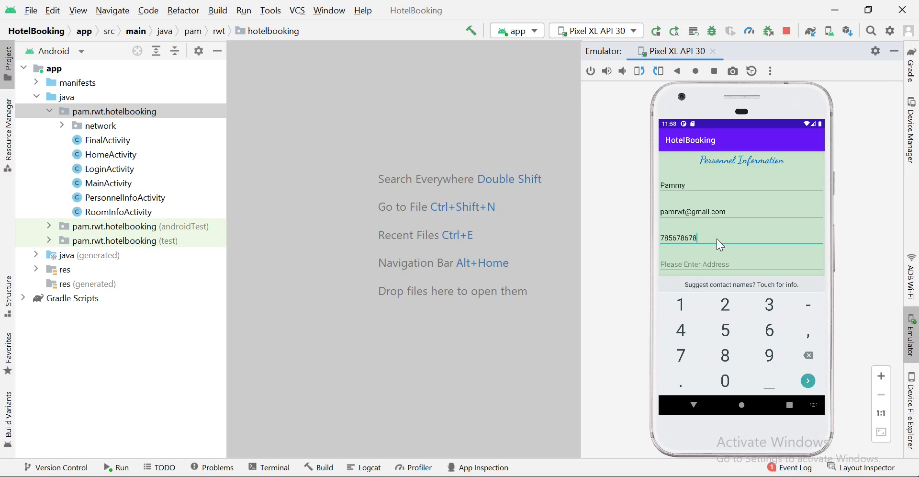
click(741, 264)
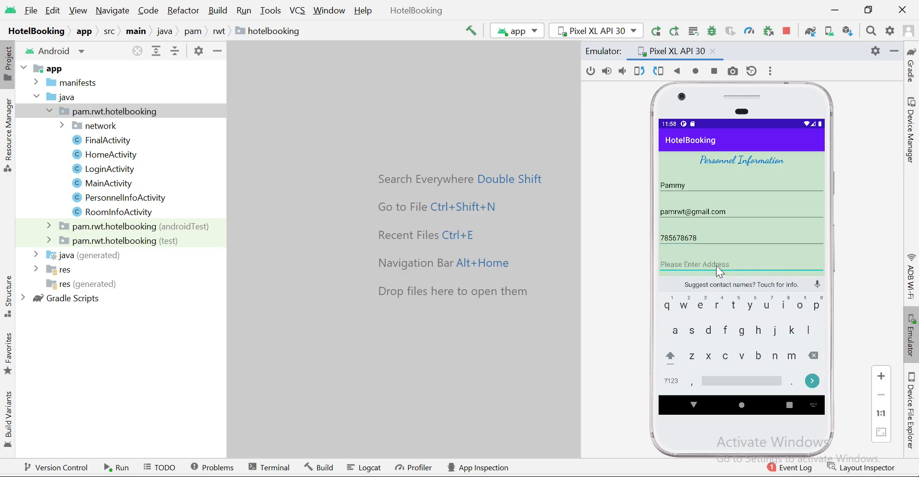
text(p)
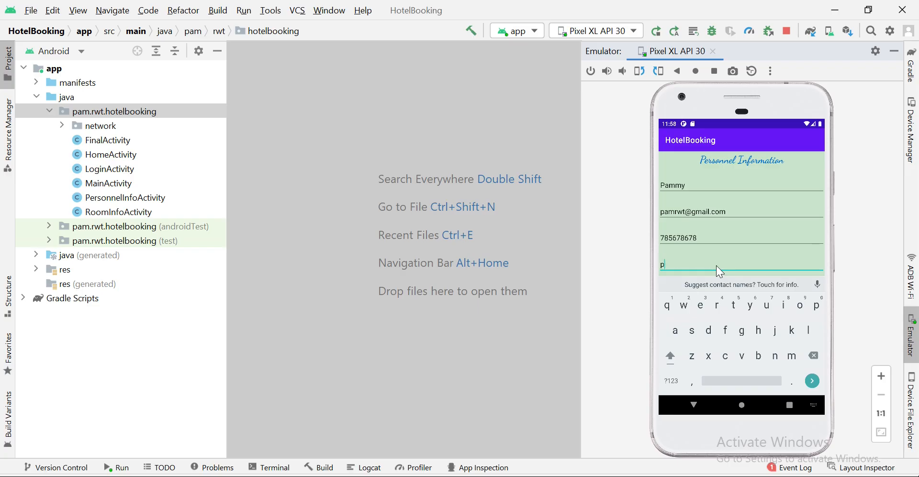
key(Backspace)
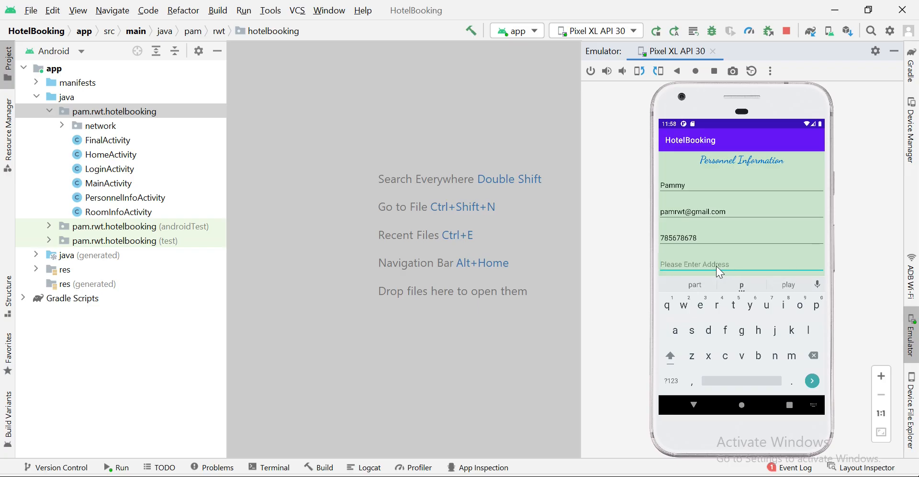
text(Delhi)
text(4)
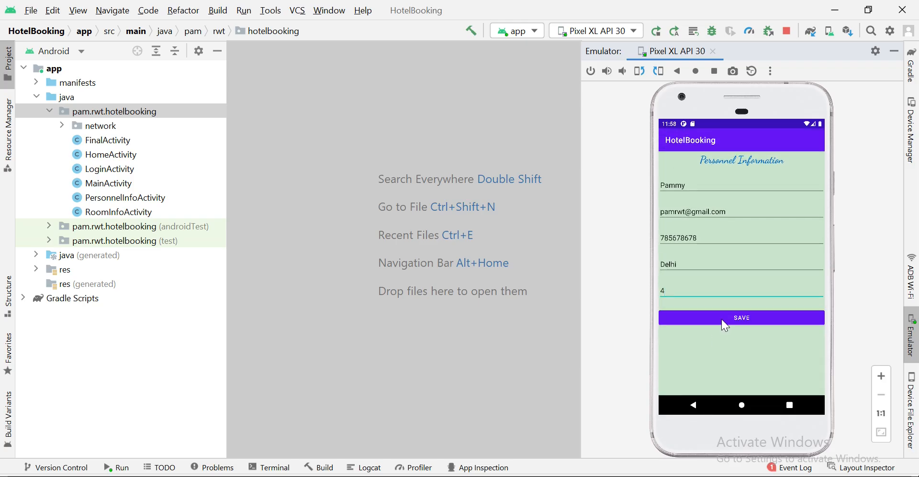
click(742, 317)
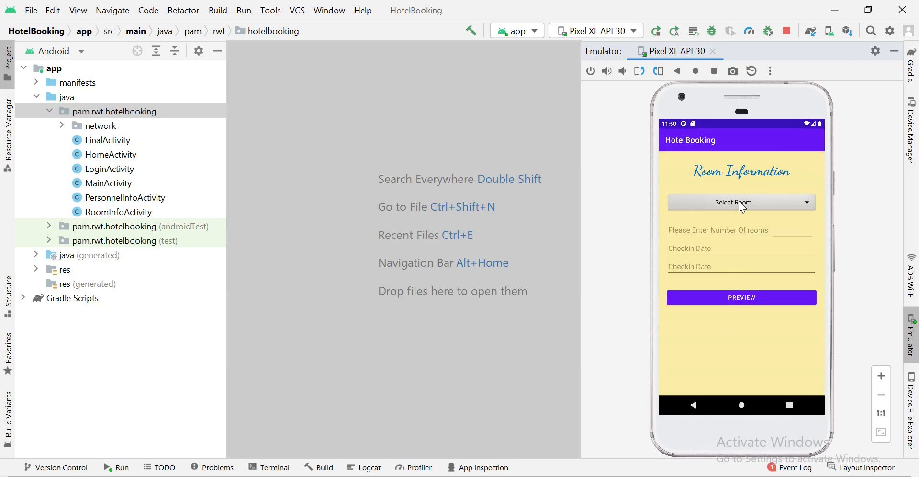
Step: Book 2 Delux Bed Rooms from 04/08/23 to 04/10/23 and show the preview
click(740, 202)
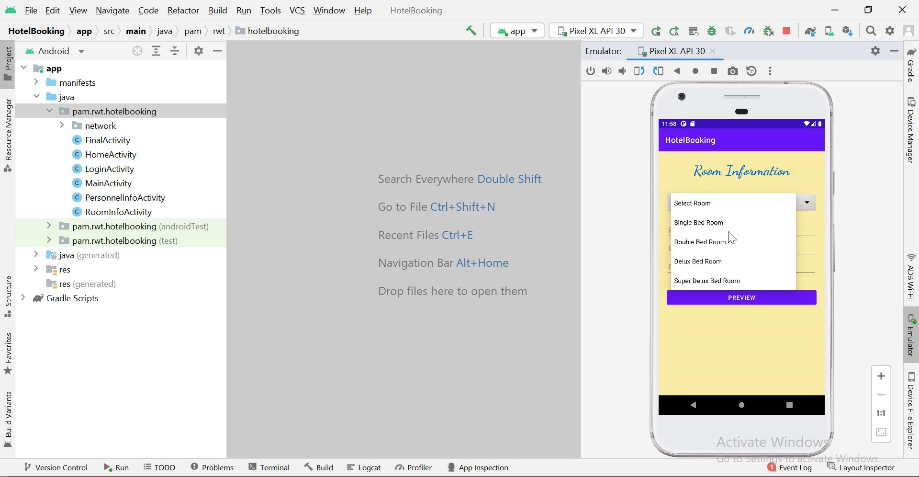
mouse_move(708, 271)
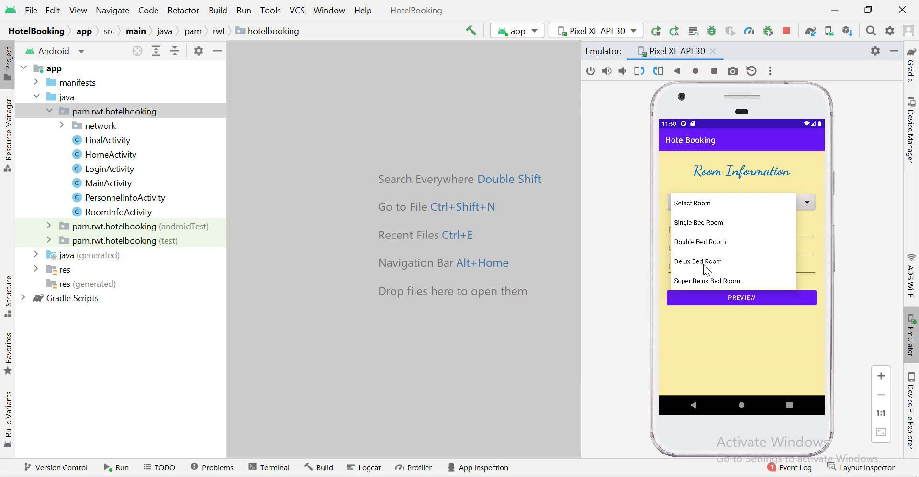
mouse_move(661, 287)
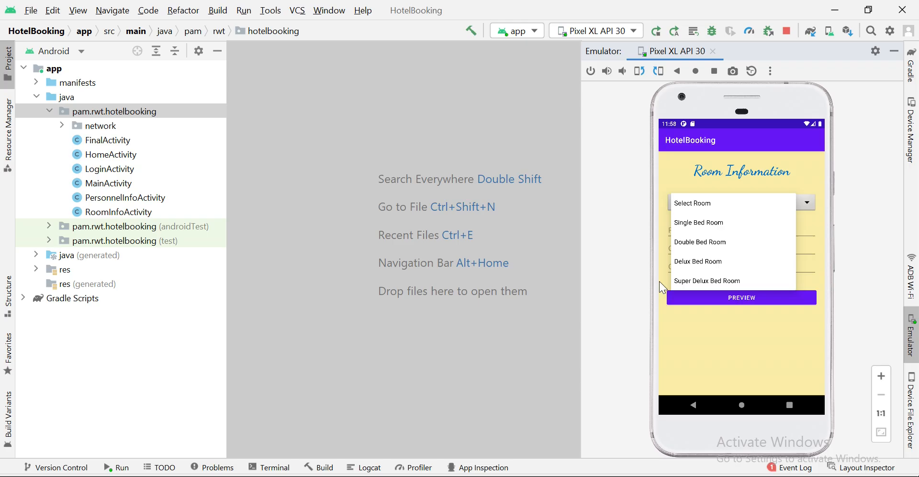
mouse_move(709, 268)
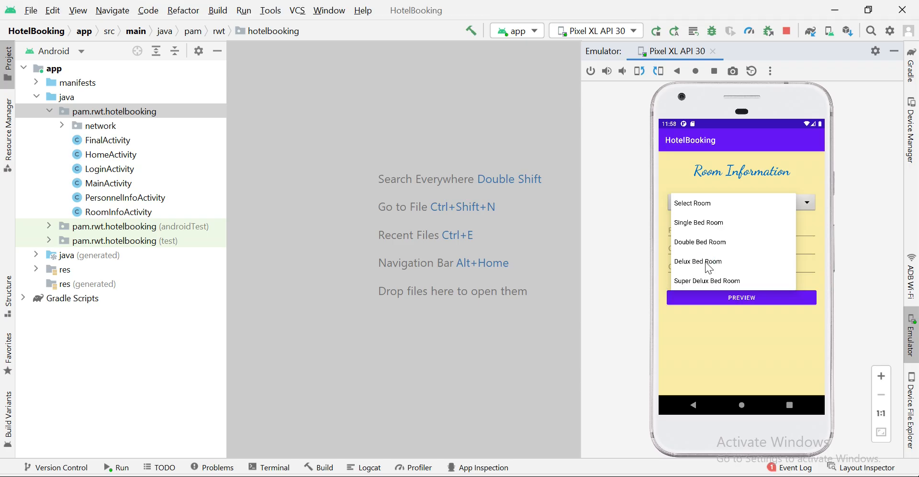
click(698, 261)
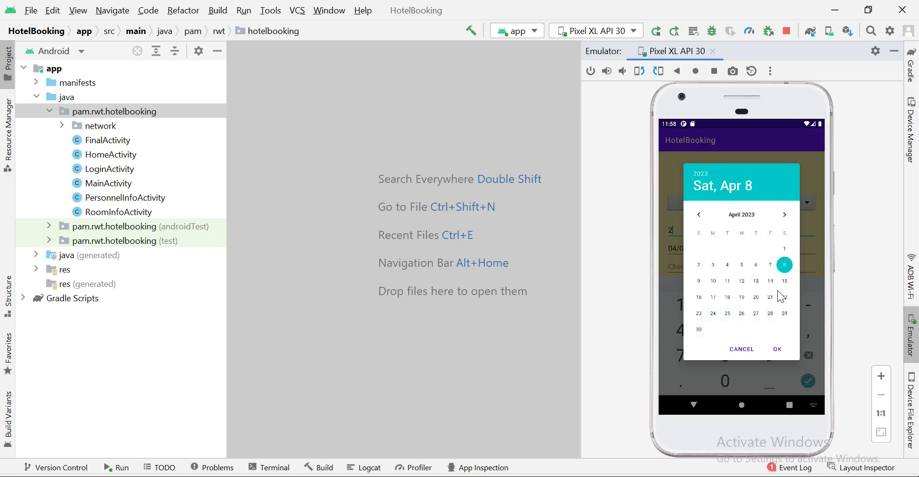
click(713, 281)
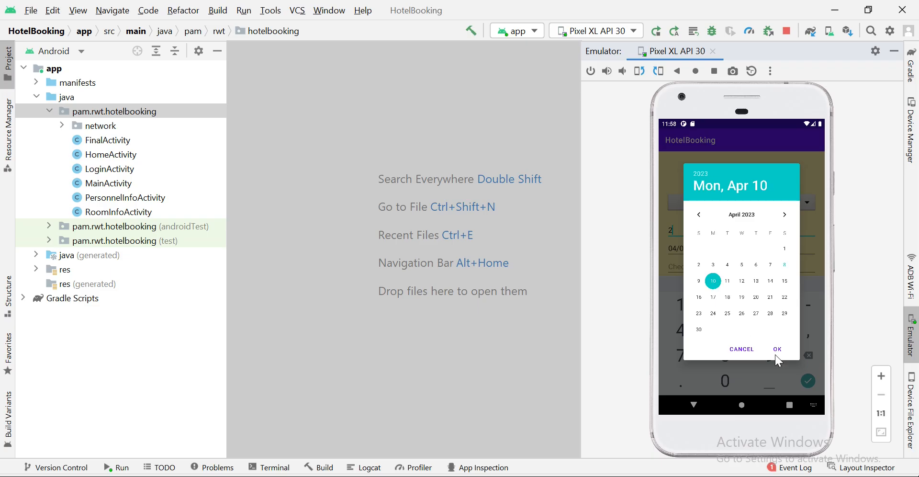
click(778, 349)
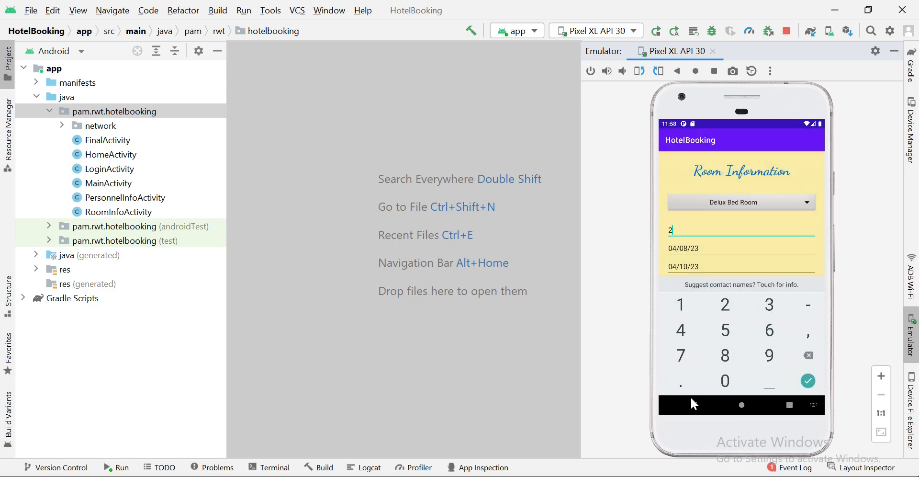
click(808, 380)
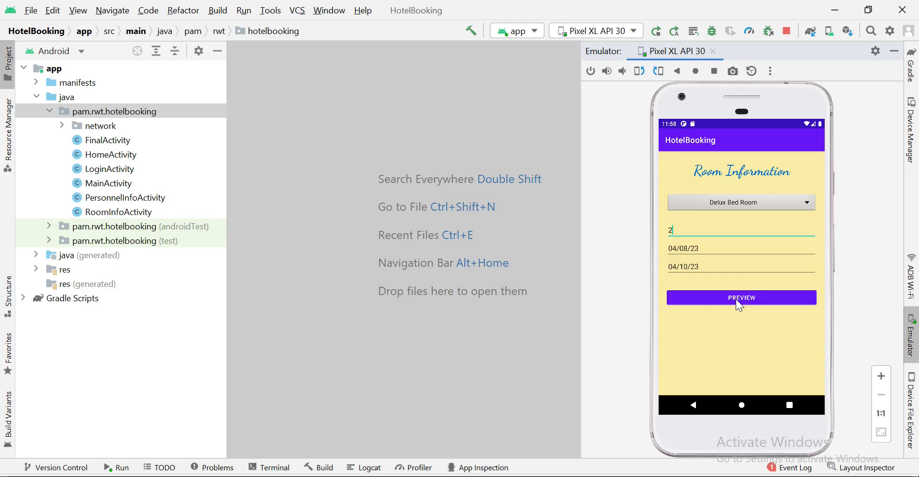
click(741, 298)
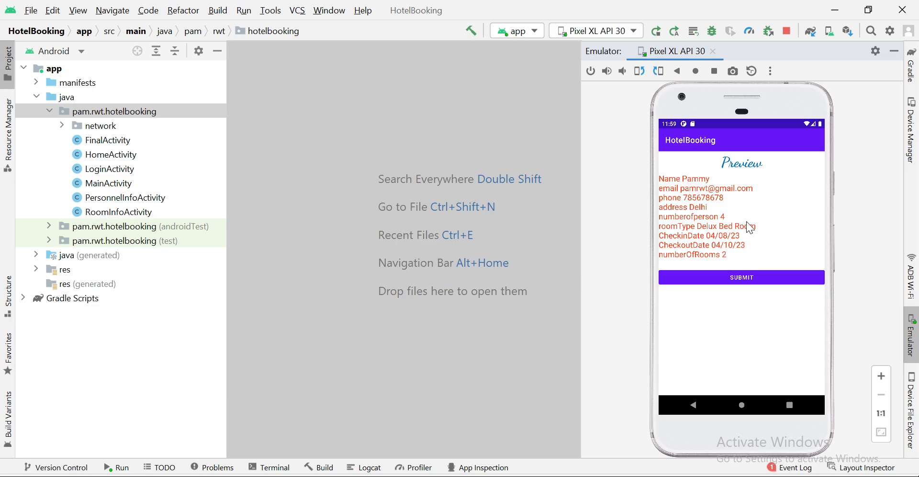
mouse_move(753, 282)
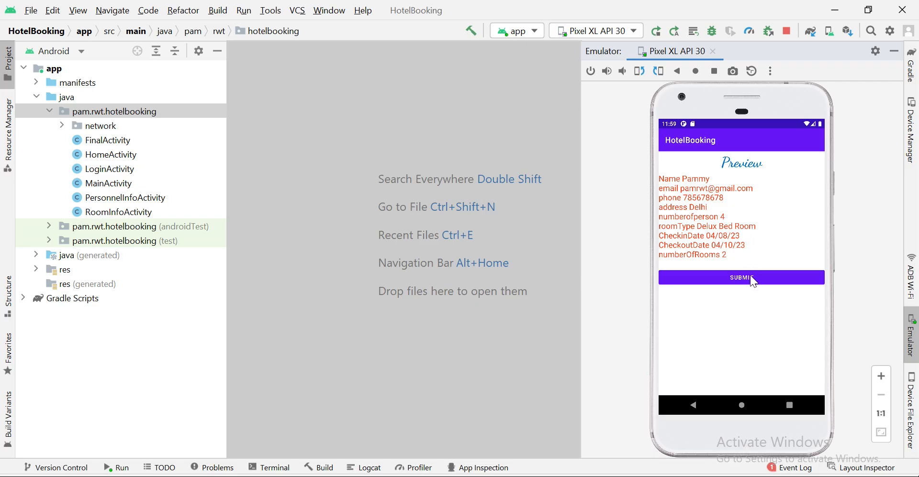
Step: Submit the previewed booking to reach 'Booking successfully completed!'
click(741, 277)
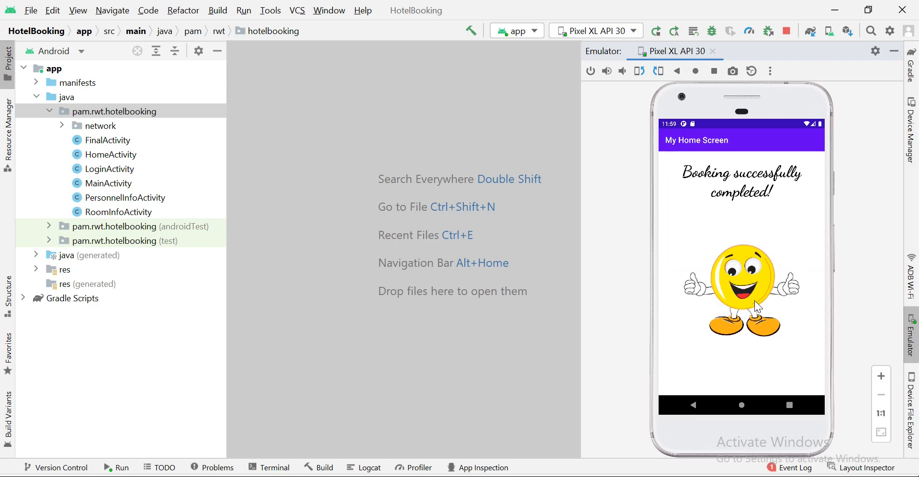
mouse_move(778, 295)
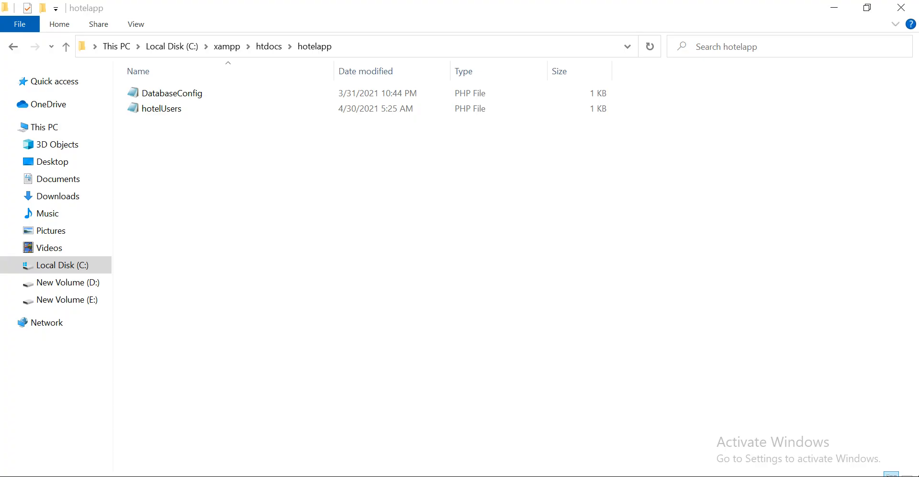
click(172, 92)
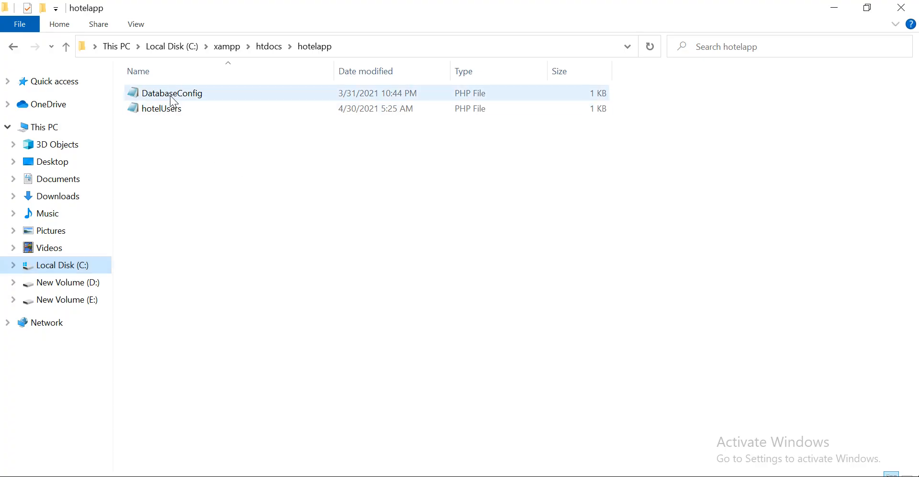
click(161, 109)
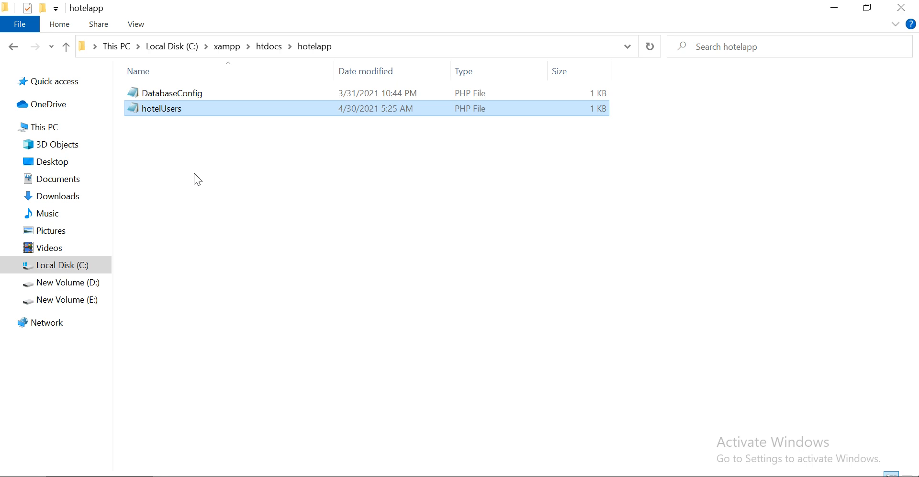
click(204, 163)
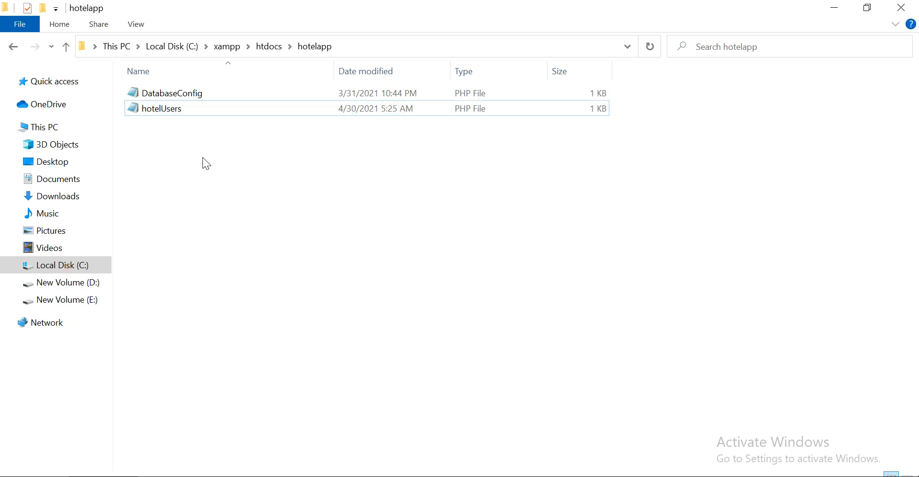
mouse_move(292, 328)
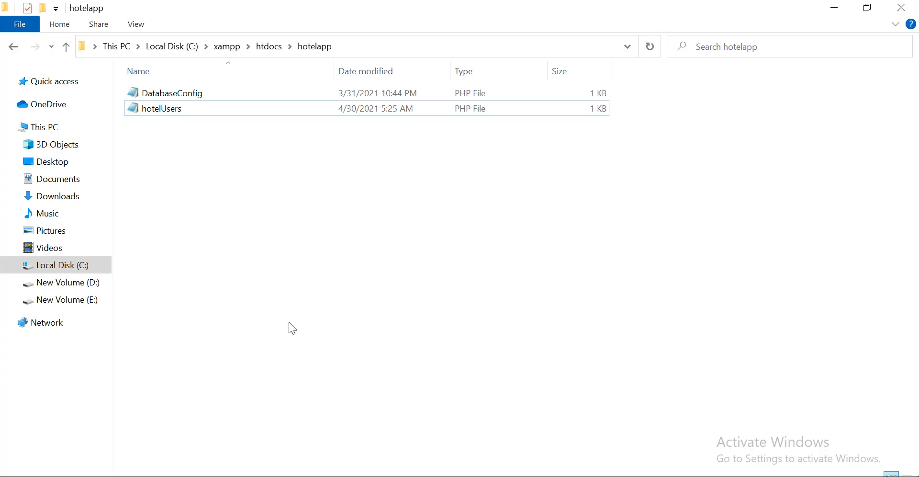
mouse_move(218, 159)
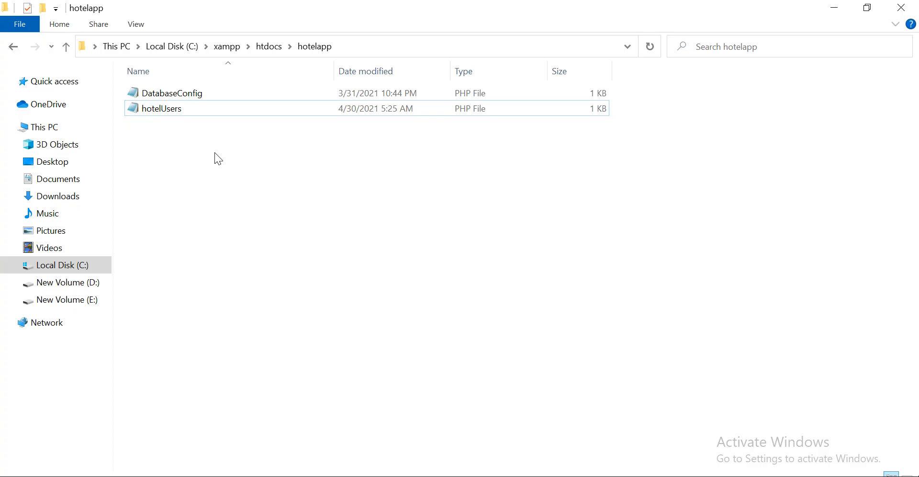
mouse_move(443, 418)
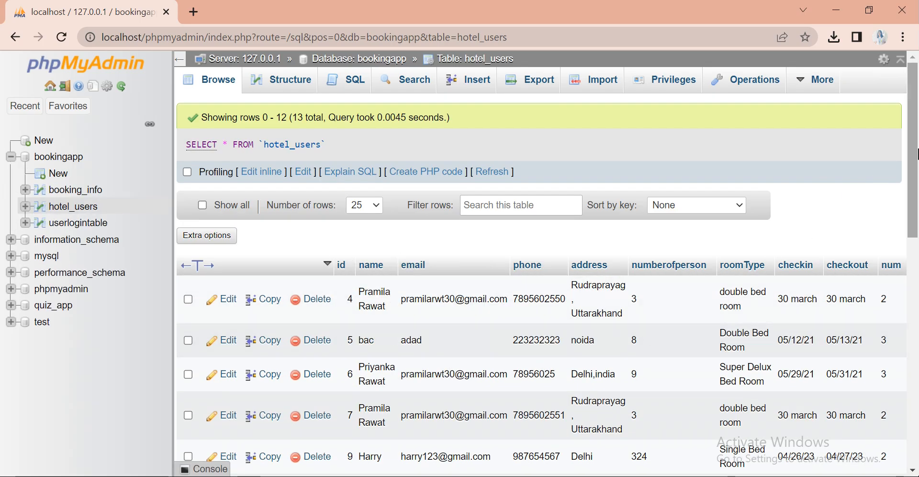
Step: Scroll down to new row 17 in hotel_users, then minimize the browser
scroll(down, 3)
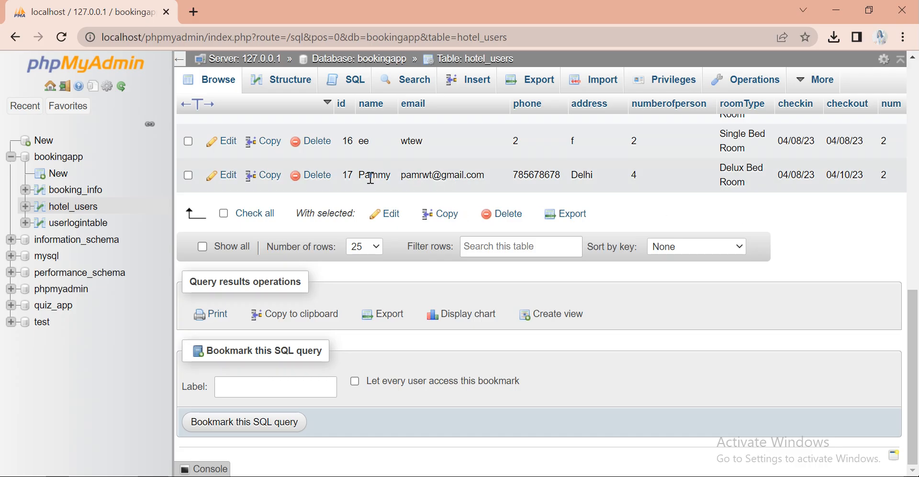
mouse_move(775, 186)
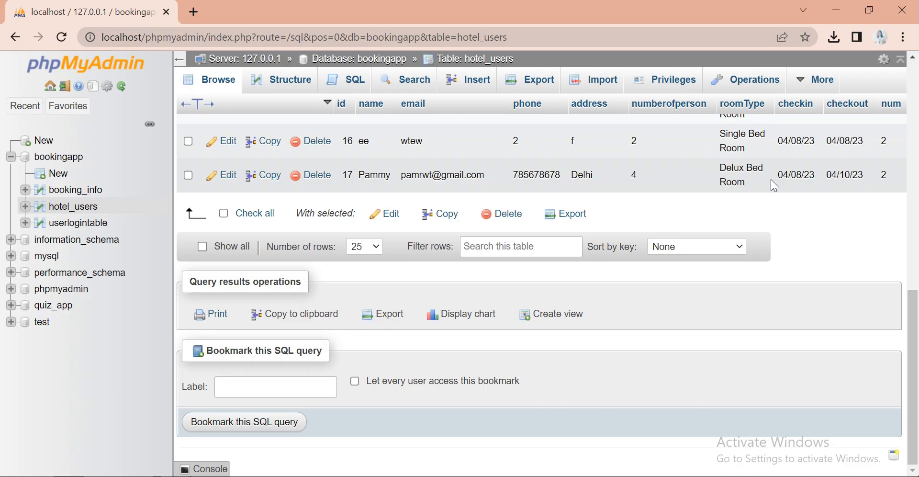
mouse_move(347, 382)
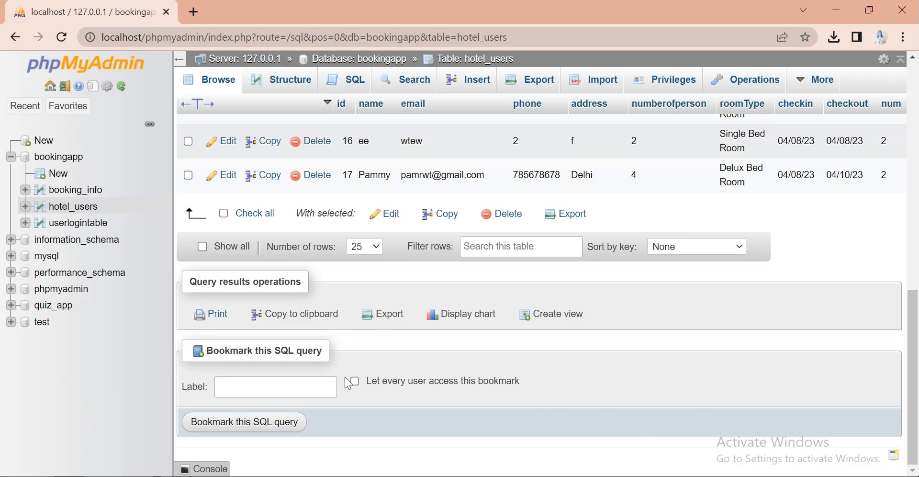
mouse_move(837, 10)
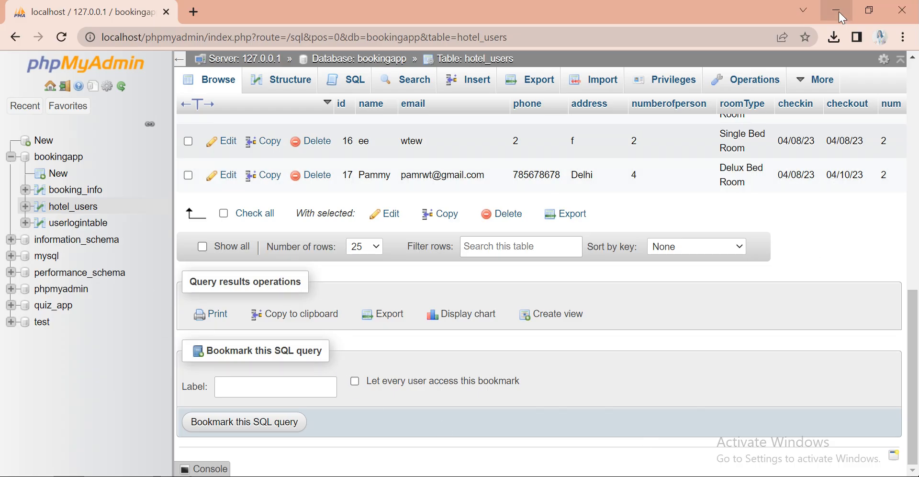
click(838, 10)
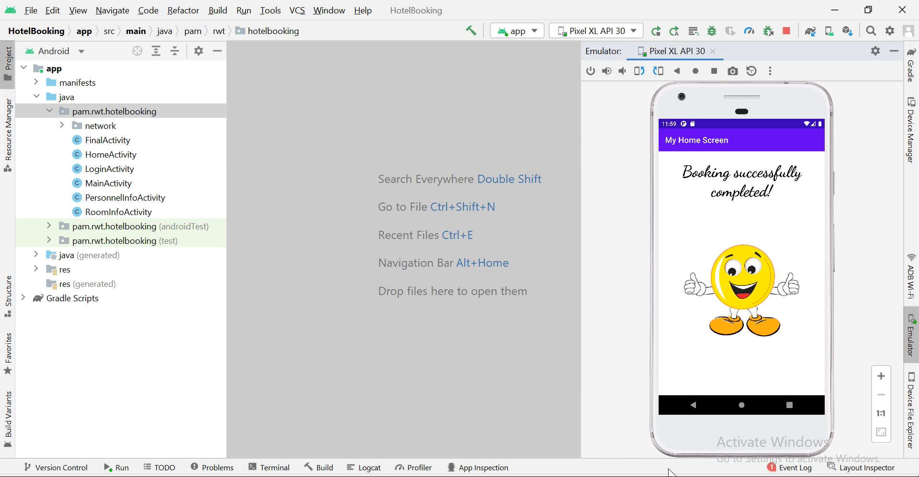
mouse_move(424, 346)
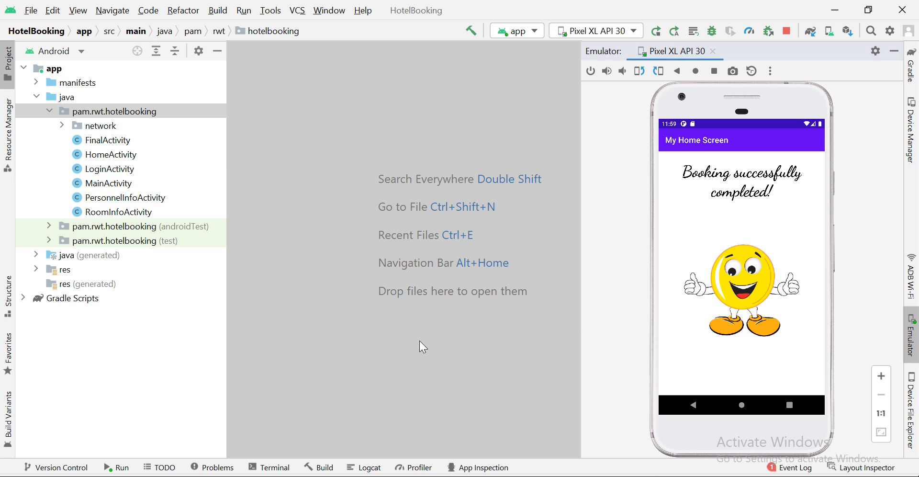